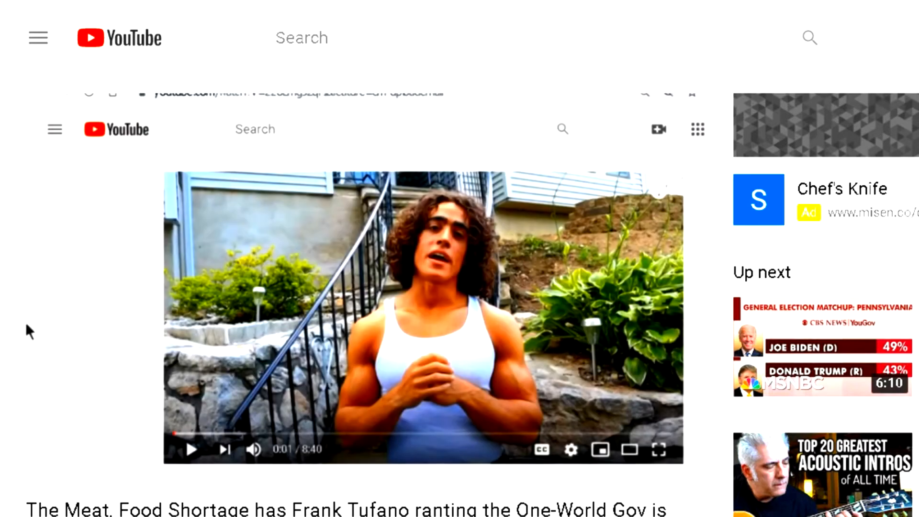
# Open 'Bodybuilding's Best Kept SECRET! Full Body Routines' from the food-shortage video's watch page.
pyautogui.click(192, 449)
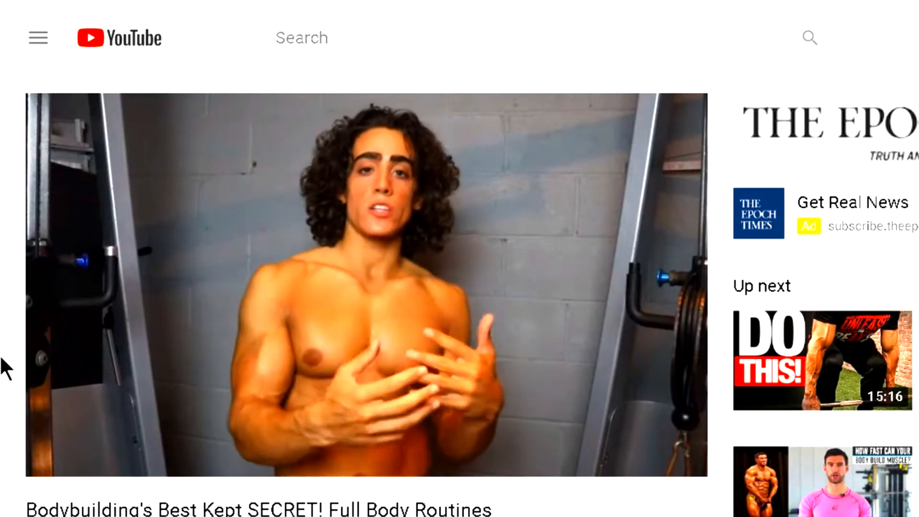
# Play the full-body routines video from the start, then pause it.
pyautogui.click(366, 287)
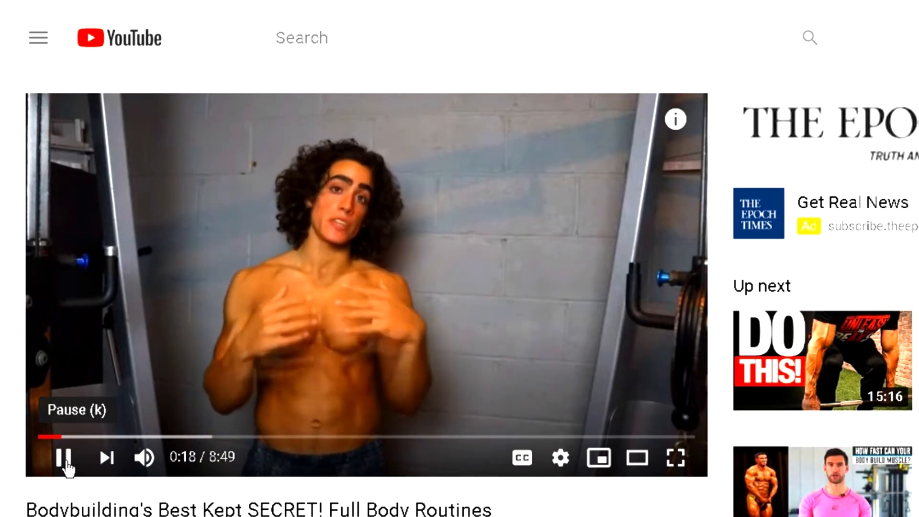
pyautogui.click(65, 458)
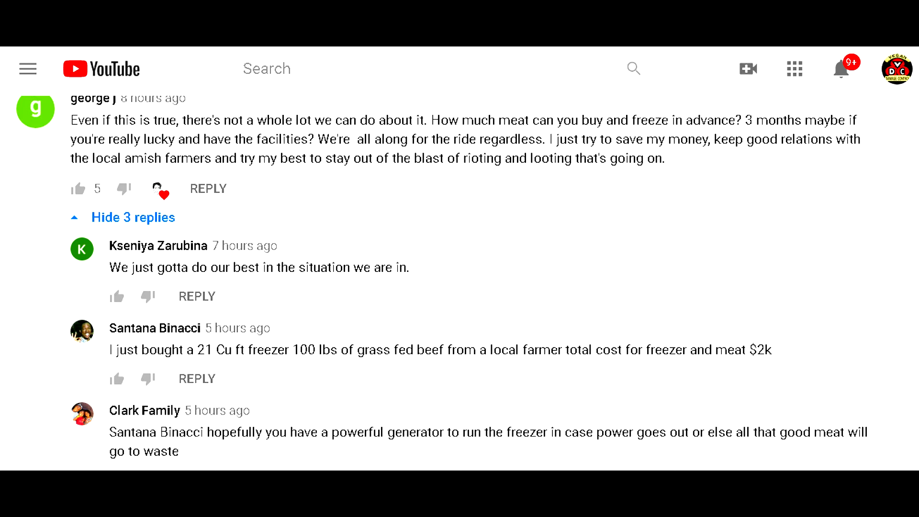
pyautogui.scroll(-3)
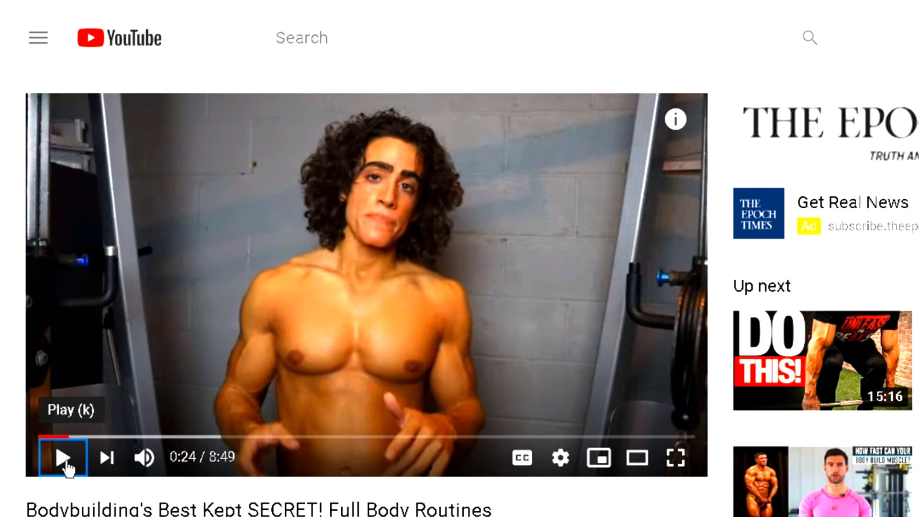
pyautogui.moveTo(6, 369)
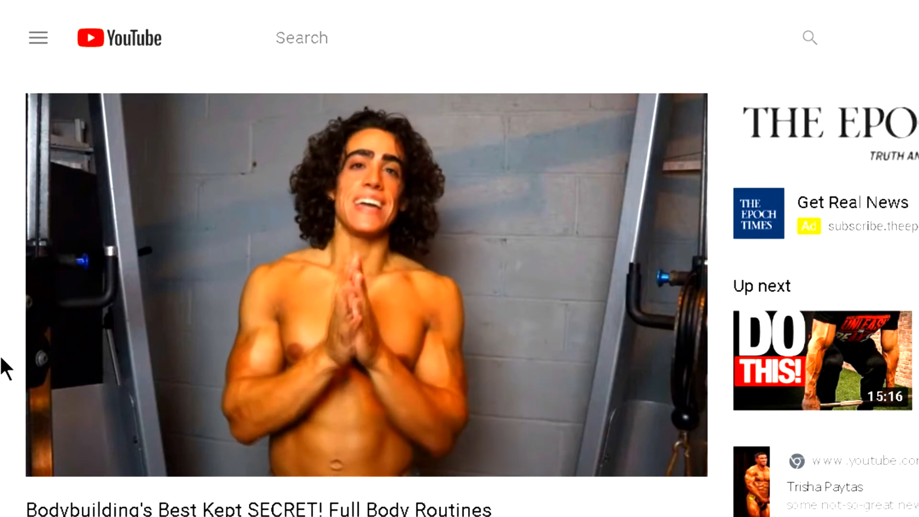
# Pause the full-body routines video at 1:04 of 8:49.
pyautogui.click(62, 457)
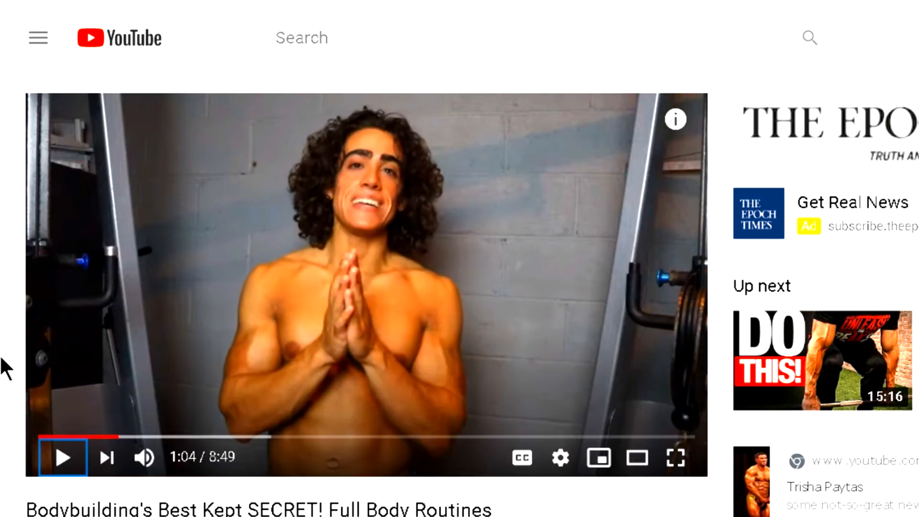